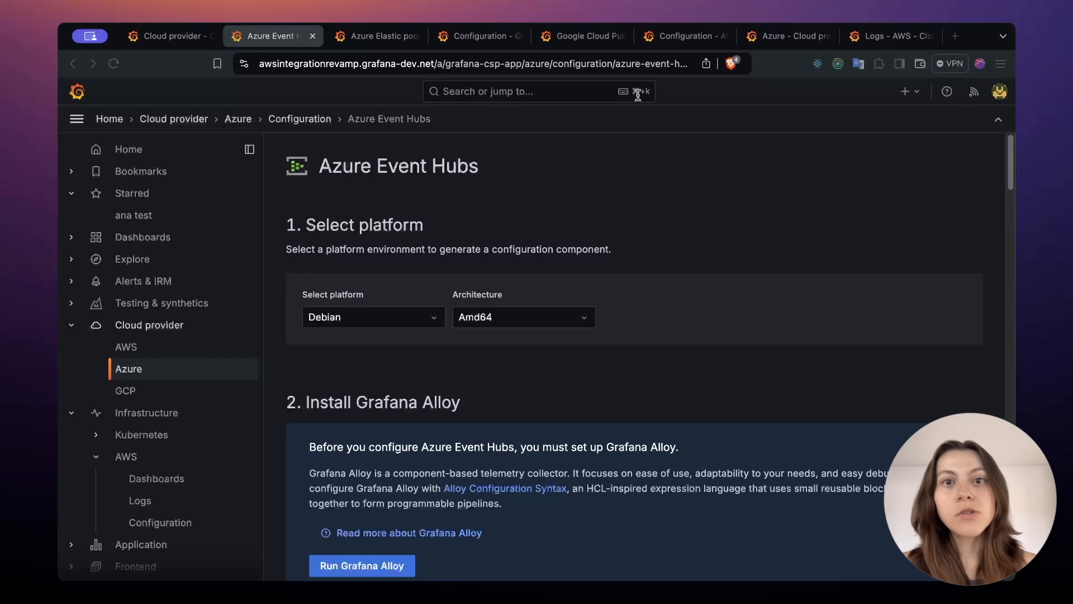
- Scroll through the Azure Event Hubs configuration steps, then switch to the Azure Elastic pool dashboard
scroll("down", 3)
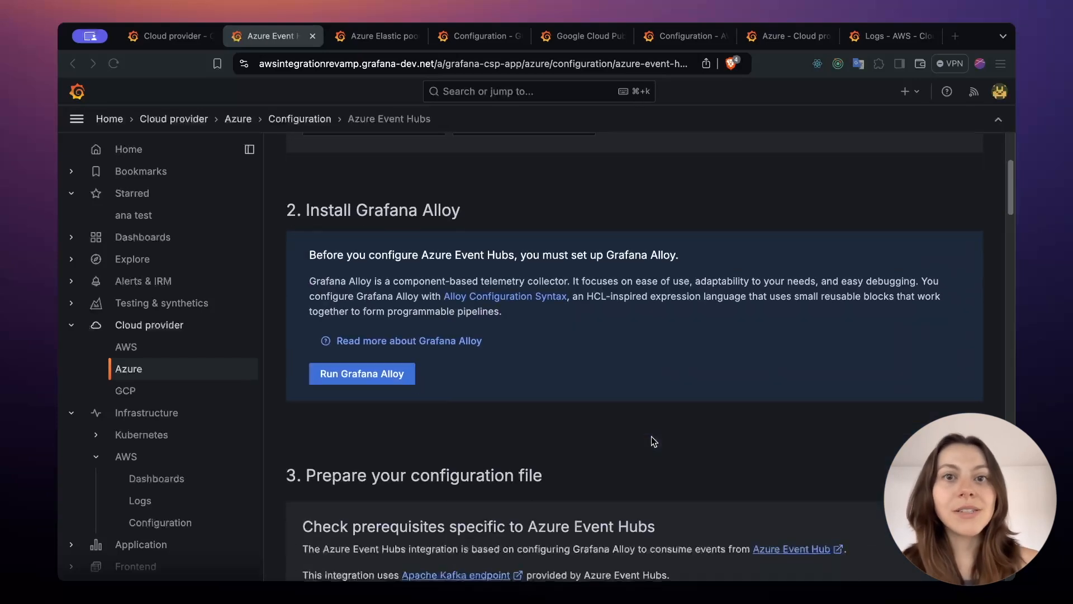
scroll("down", 3)
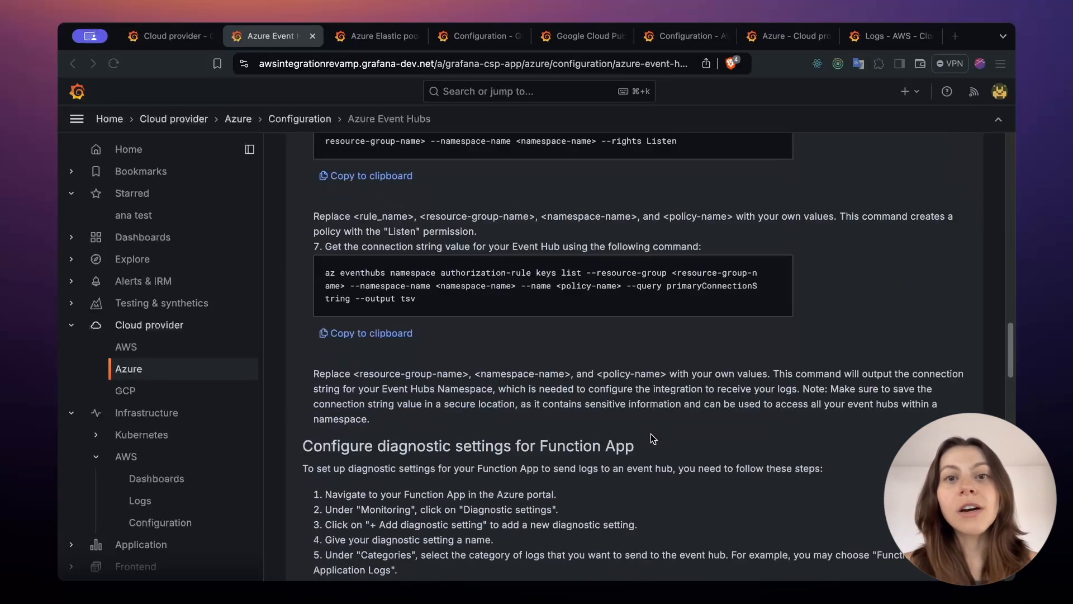
scroll("down", 3)
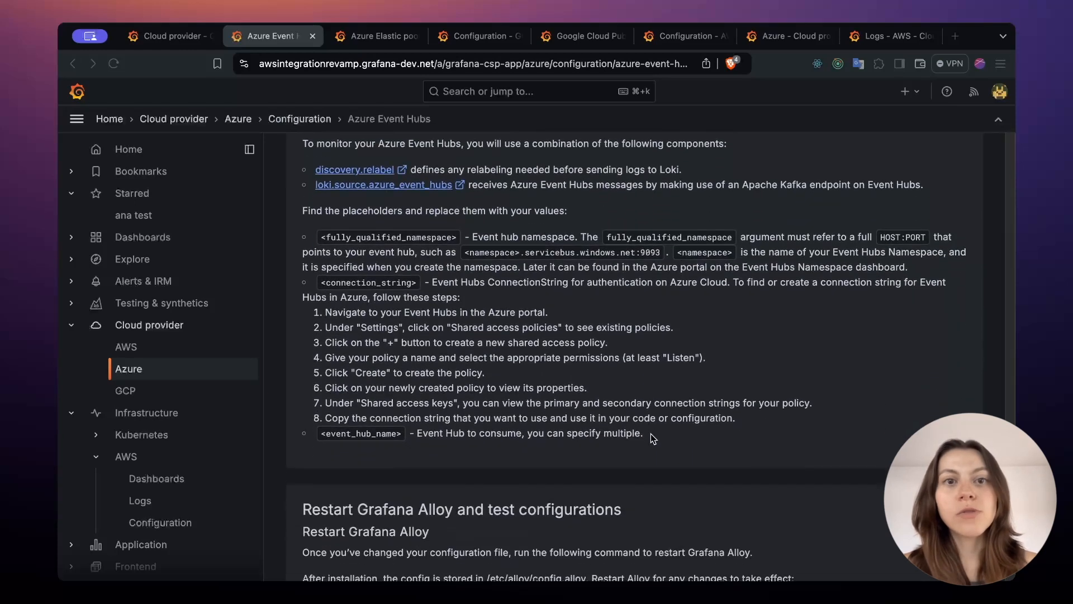
scroll("down", 3)
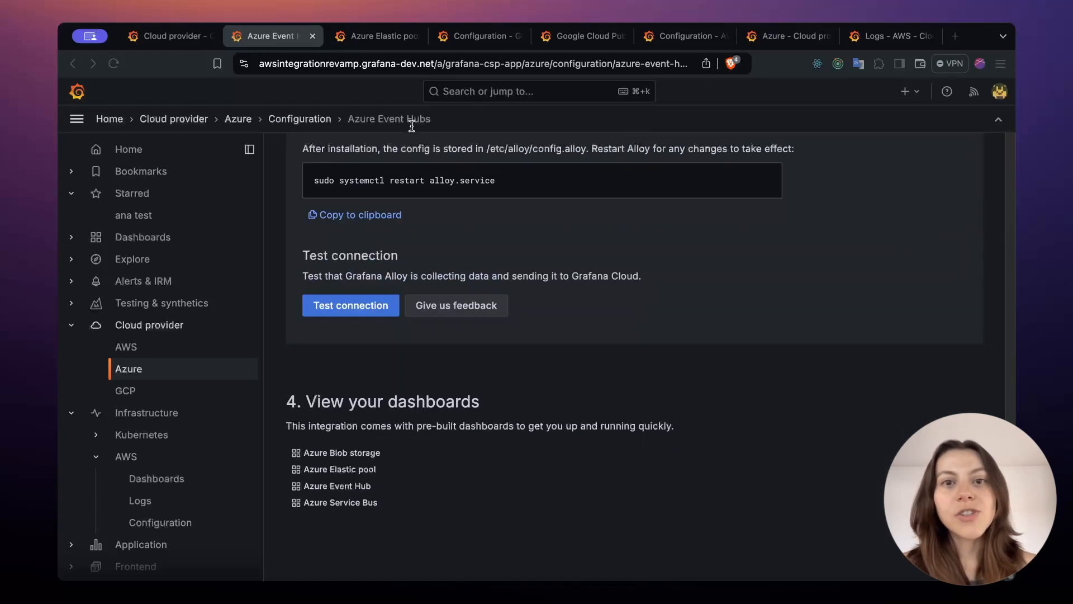
left_click(376, 36)
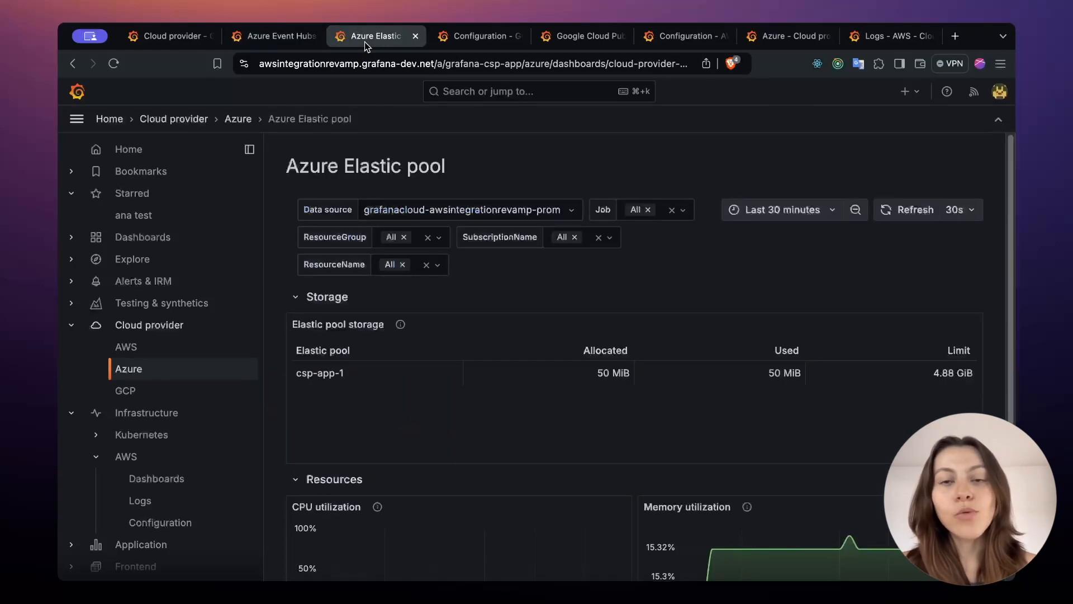
scroll("up", 3)
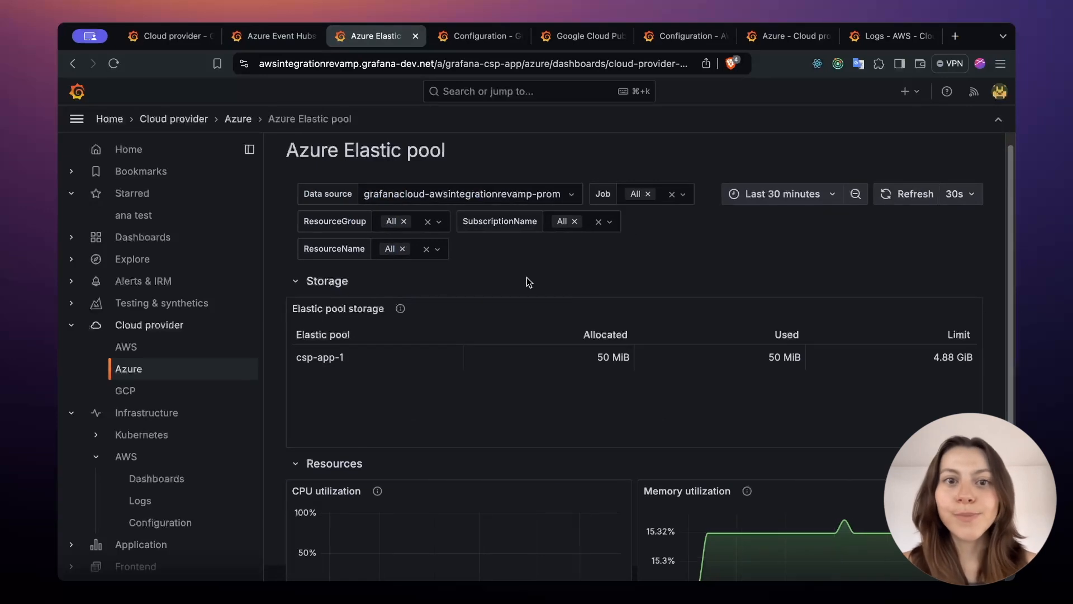
- Open the GCP Logs configuration guide and scroll through its Alloy setup and dashboard list
left_click(479, 36)
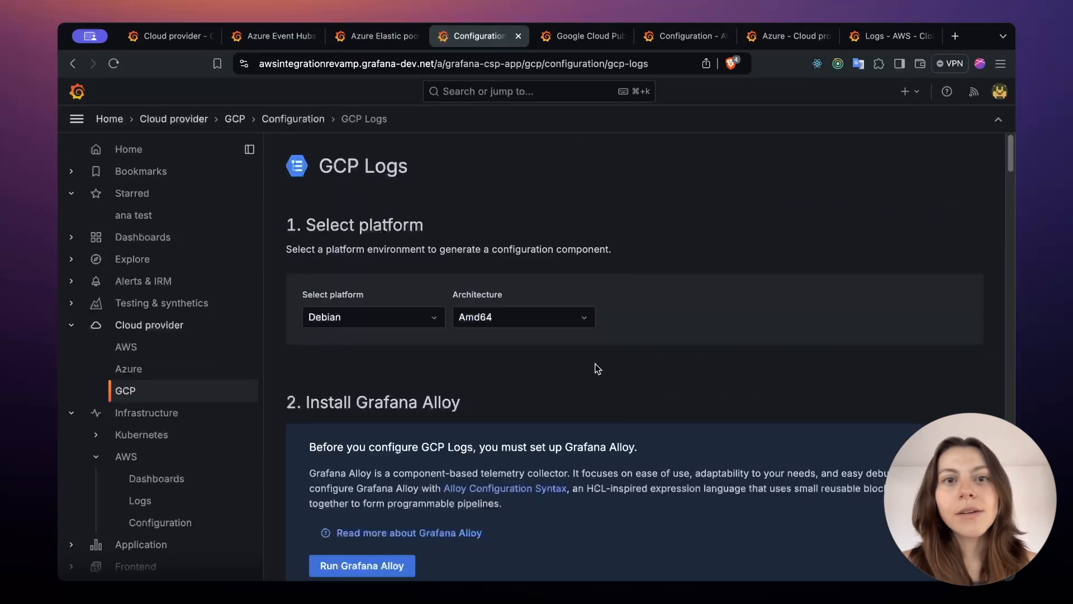
scroll("down", 3)
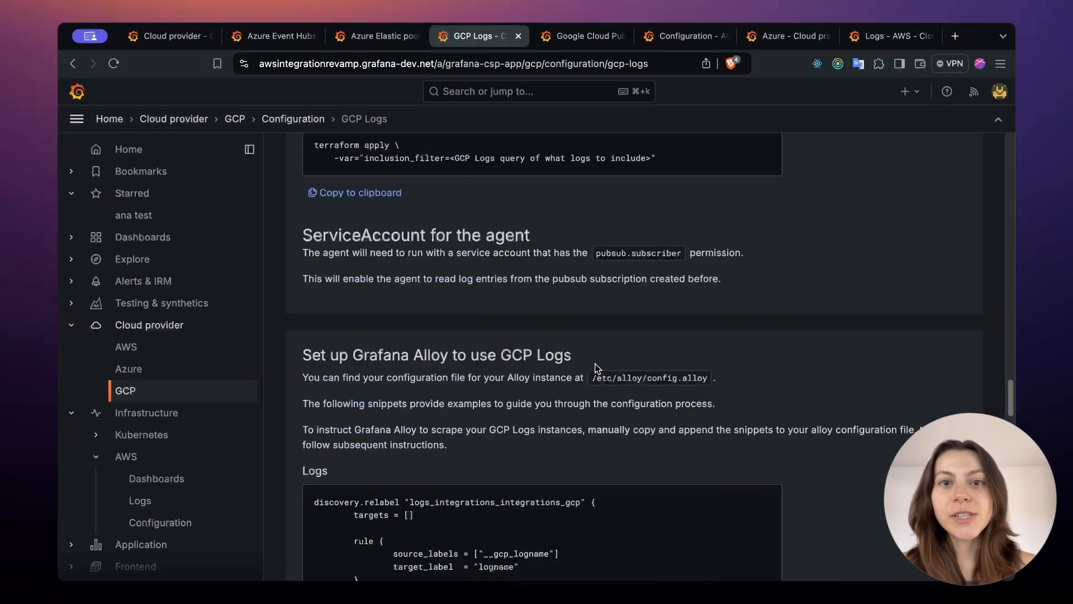
scroll("down", 3)
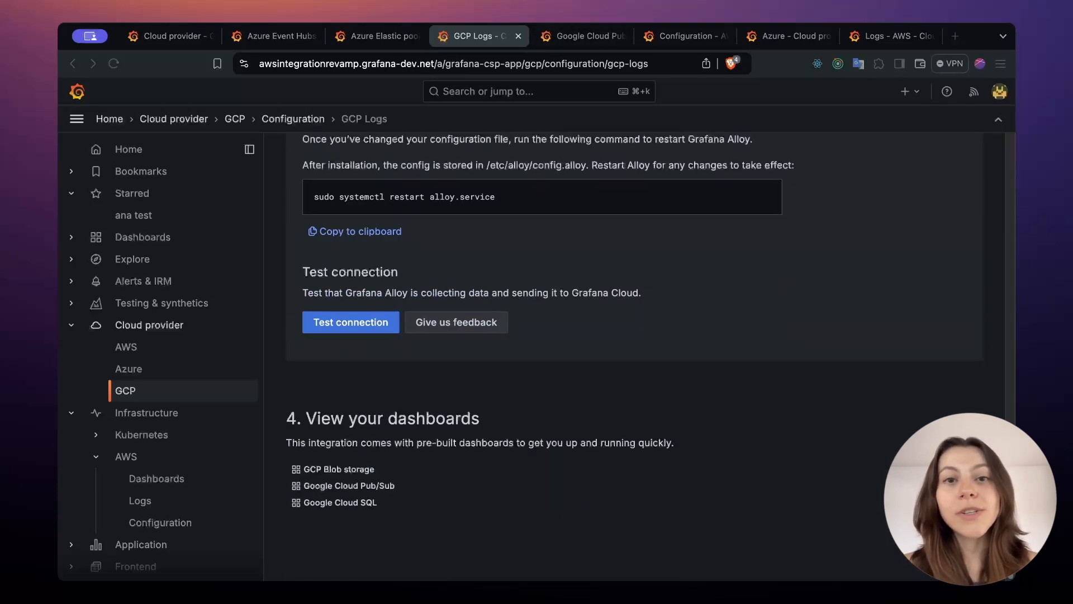
mouse_move(561, 24)
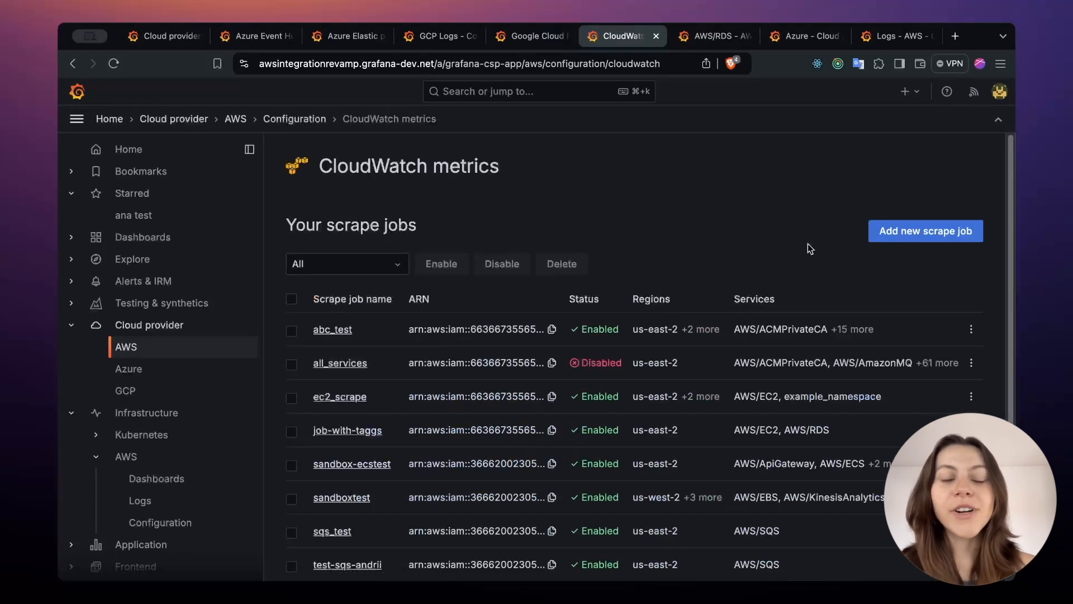
- Start a new CloudWatch scrape job and review its role creation and account connection steps
left_click(924, 230)
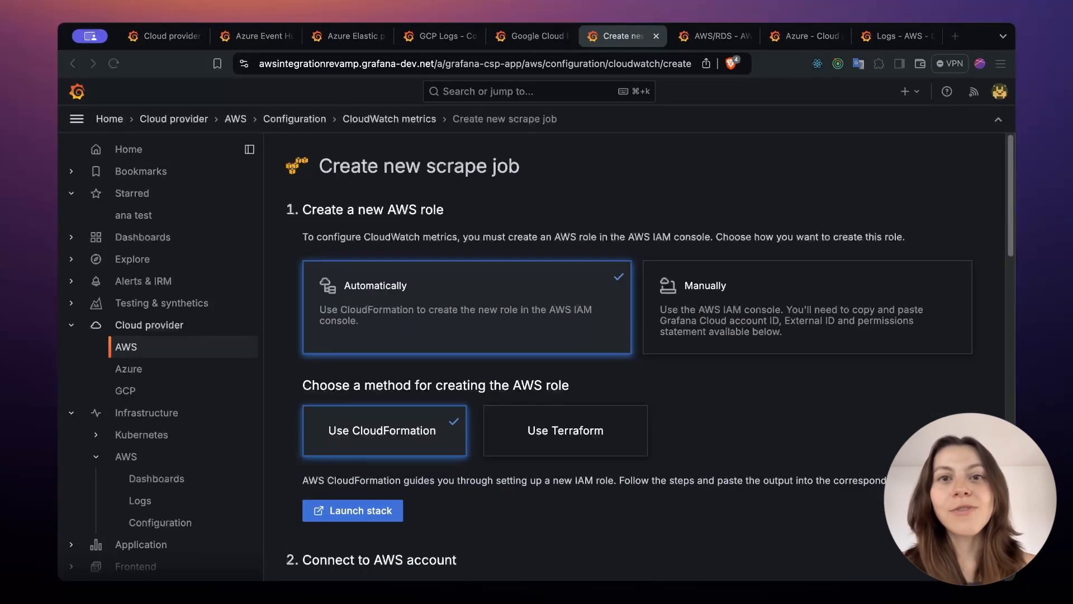
scroll("down", 3)
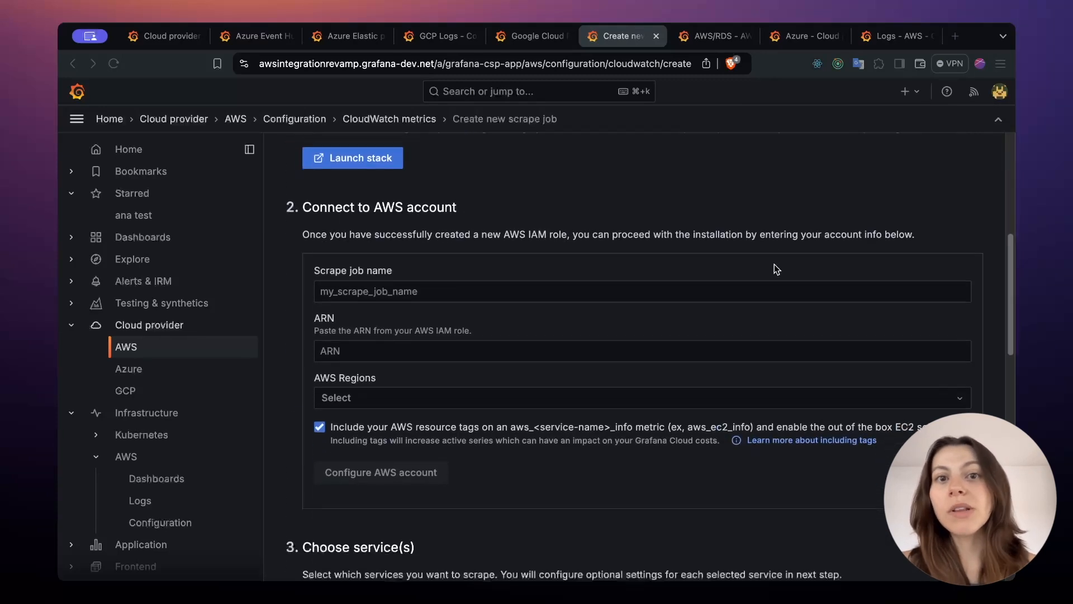
scroll("up", 3)
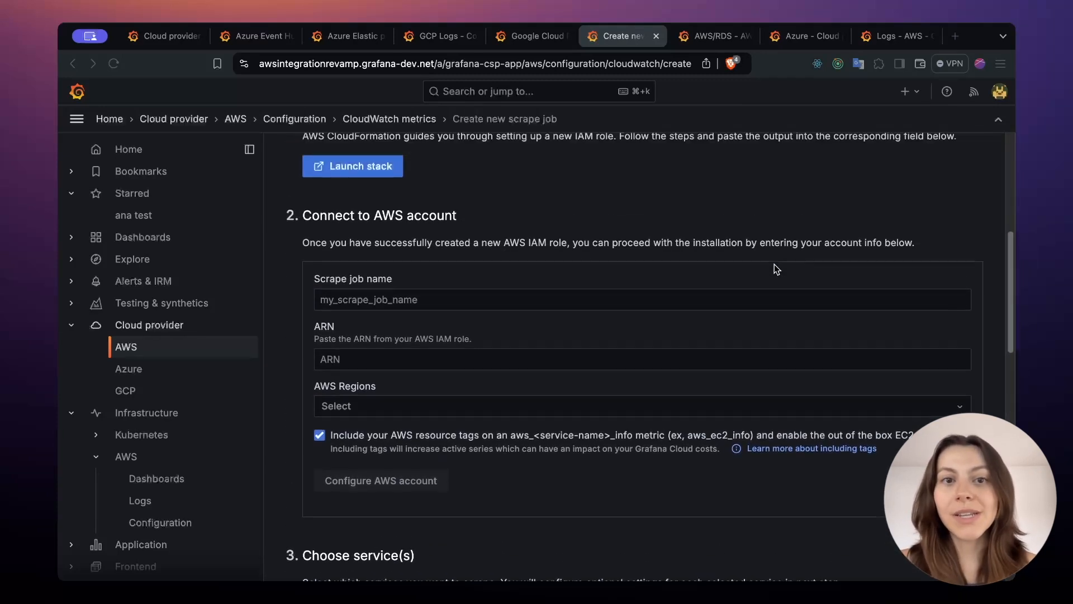
scroll("up", 3)
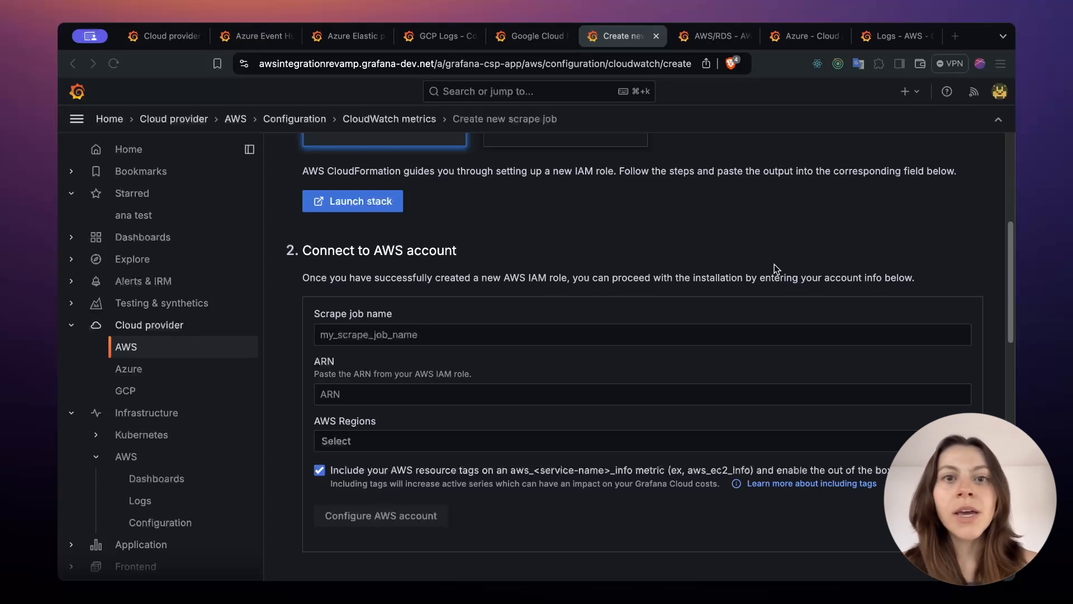
- Scroll down through the service choice and custom namespaces sections of the scrape job form
scroll("down", 3)
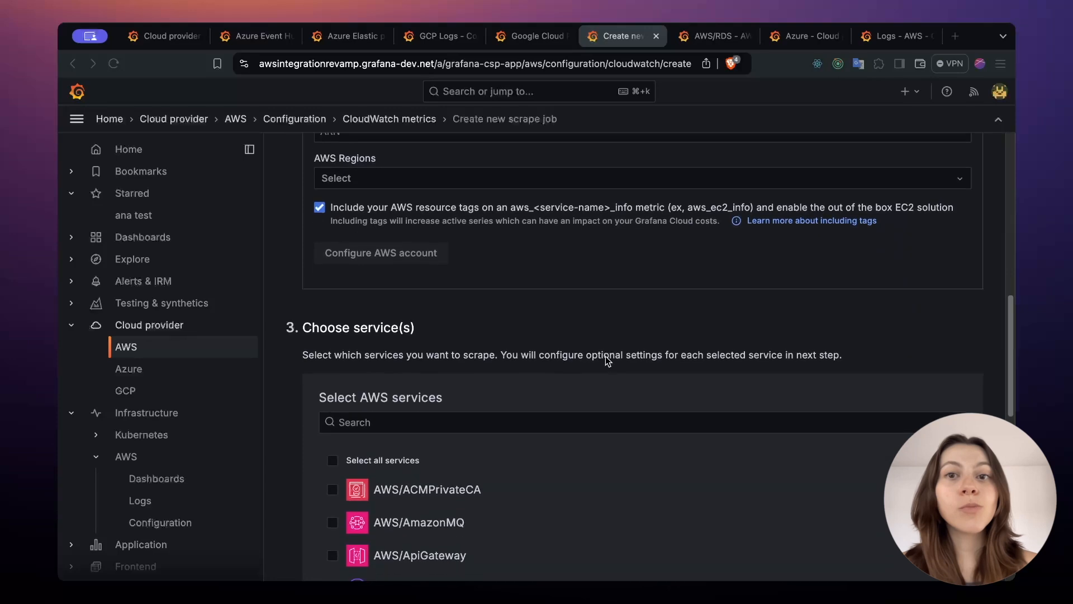
scroll("down", 3)
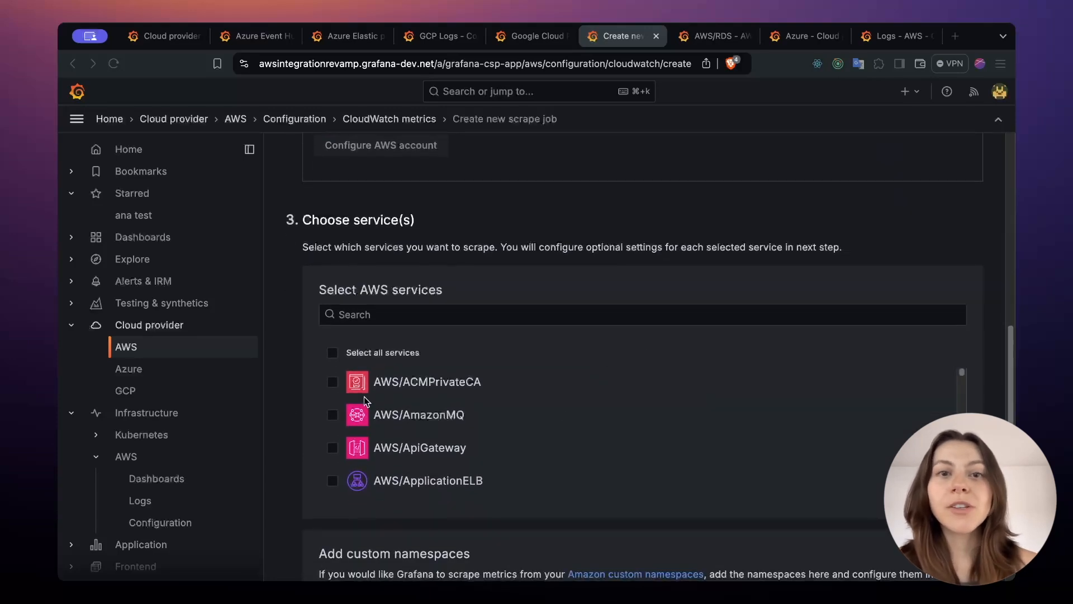
scroll("down", 3)
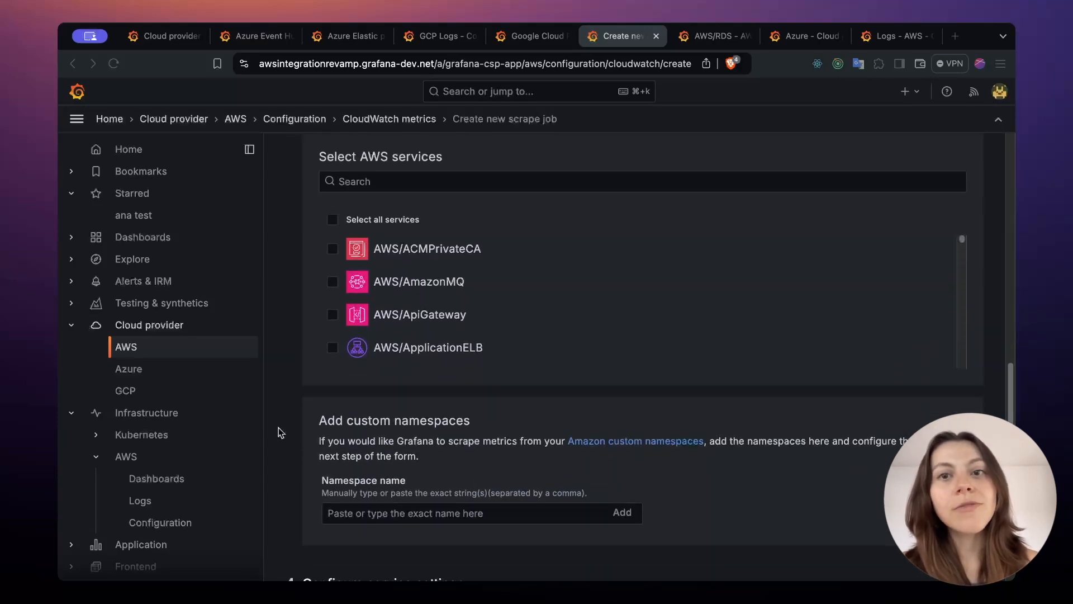
scroll("down", 3)
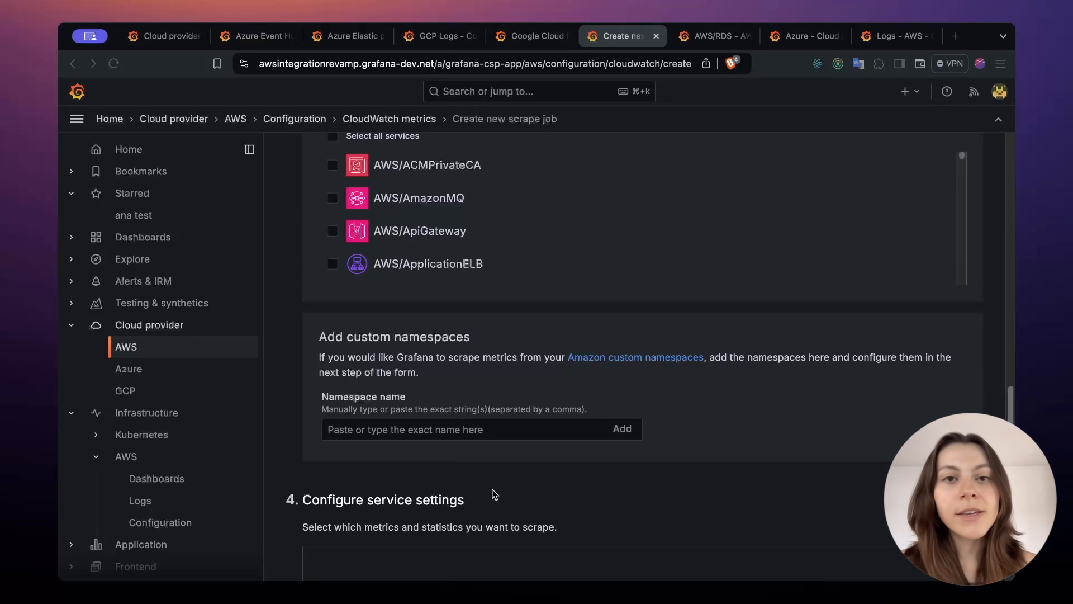
mouse_move(517, 472)
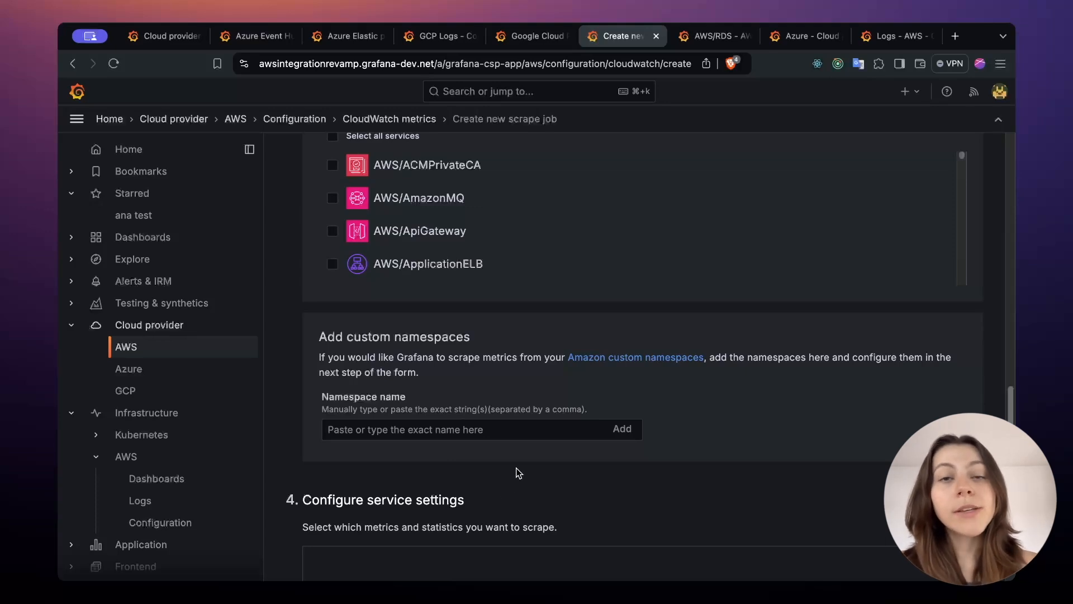
- Switch to the AWS/RDS dashboard and scroll down its panels
left_click(712, 36)
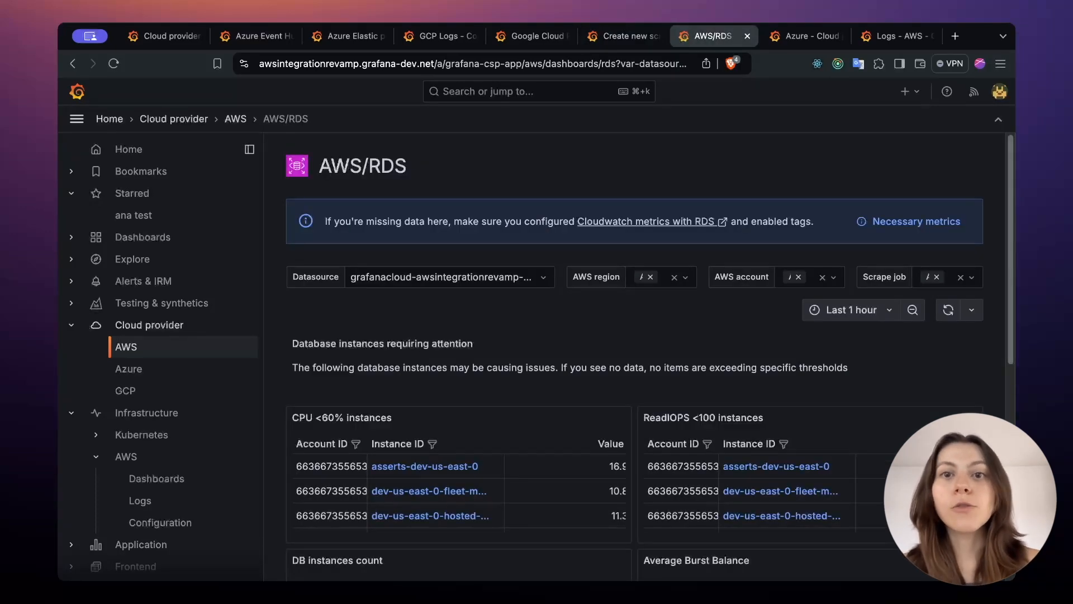
scroll("down", 3)
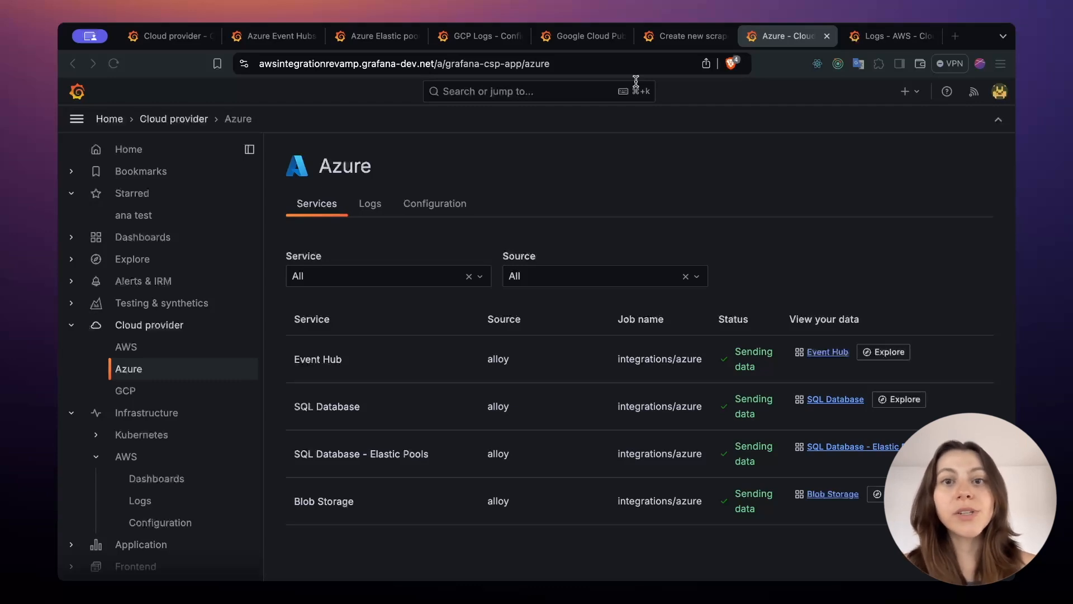
mouse_move(808, 492)
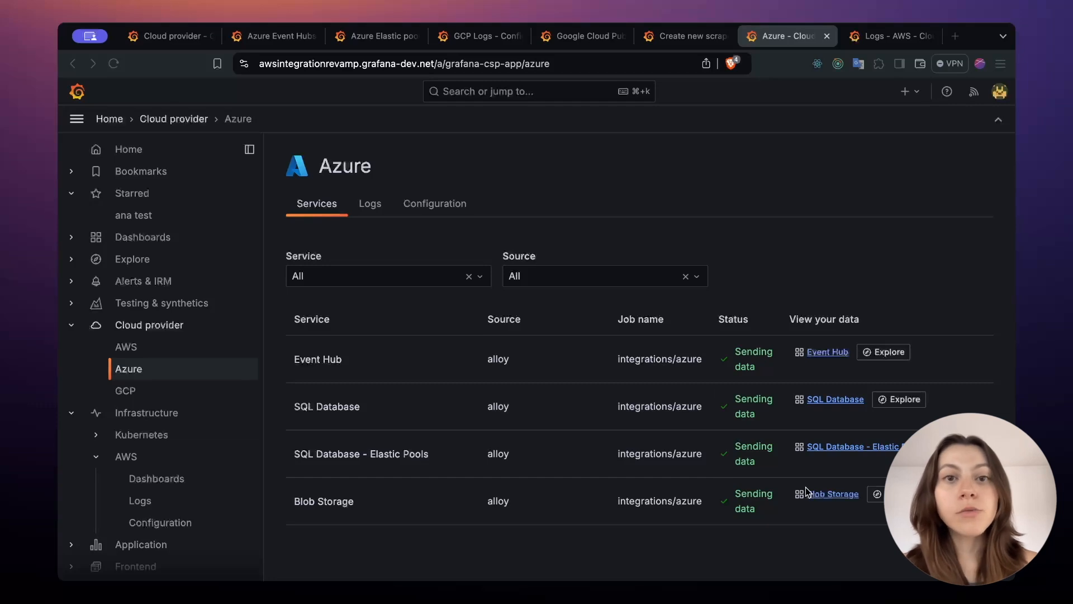
mouse_move(804, 458)
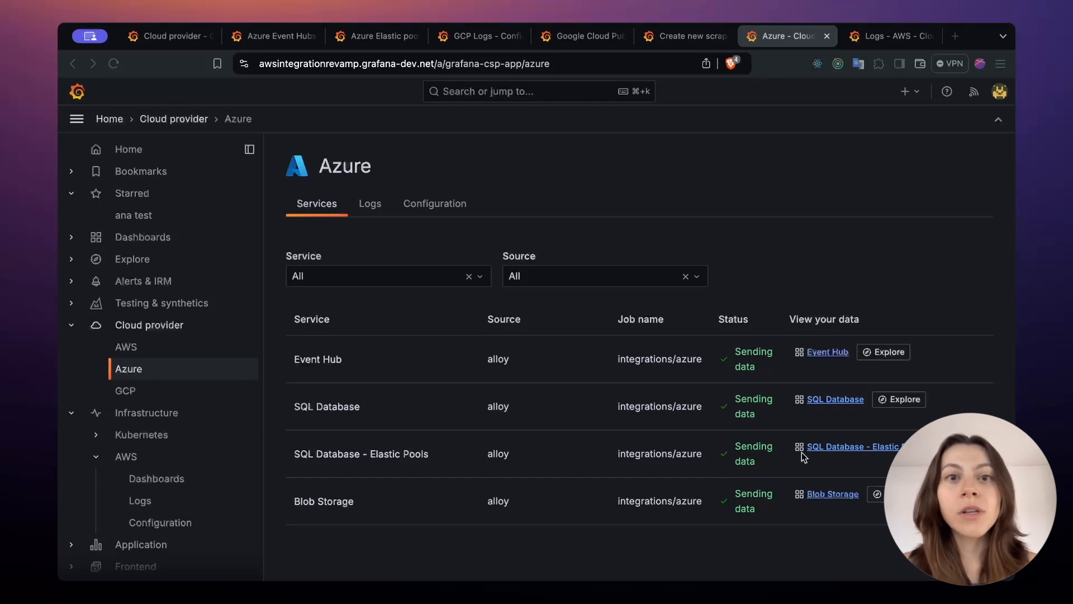
mouse_move(673, 137)
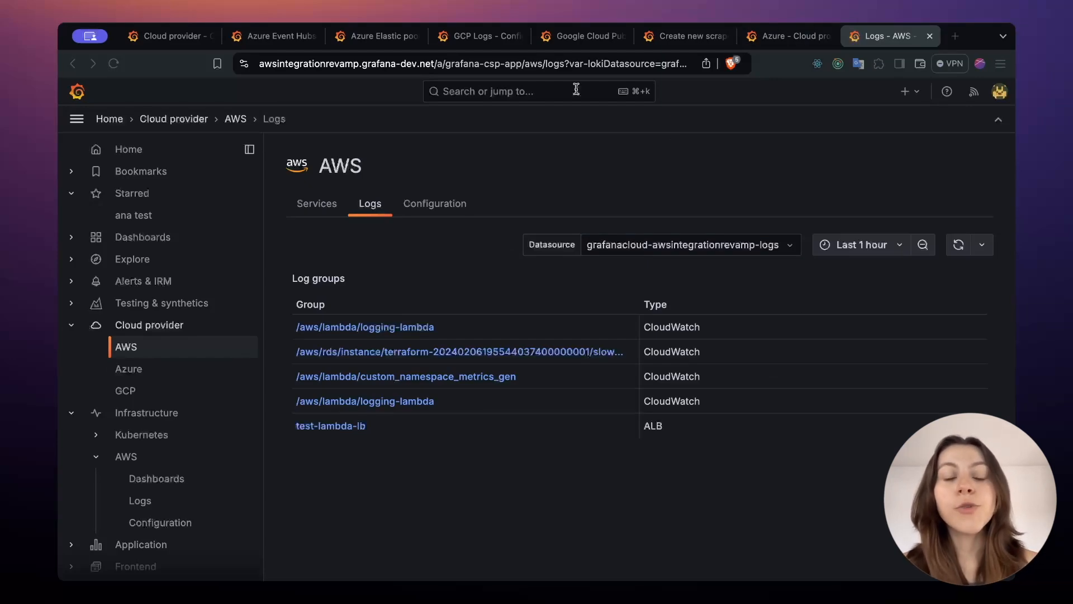
mouse_move(510, 274)
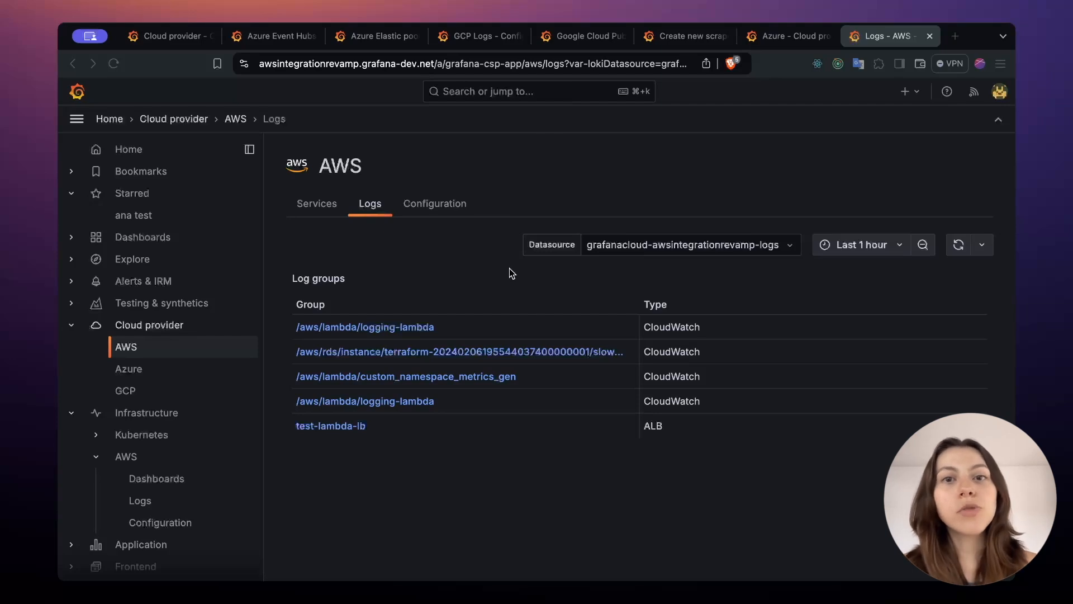
mouse_move(512, 313)
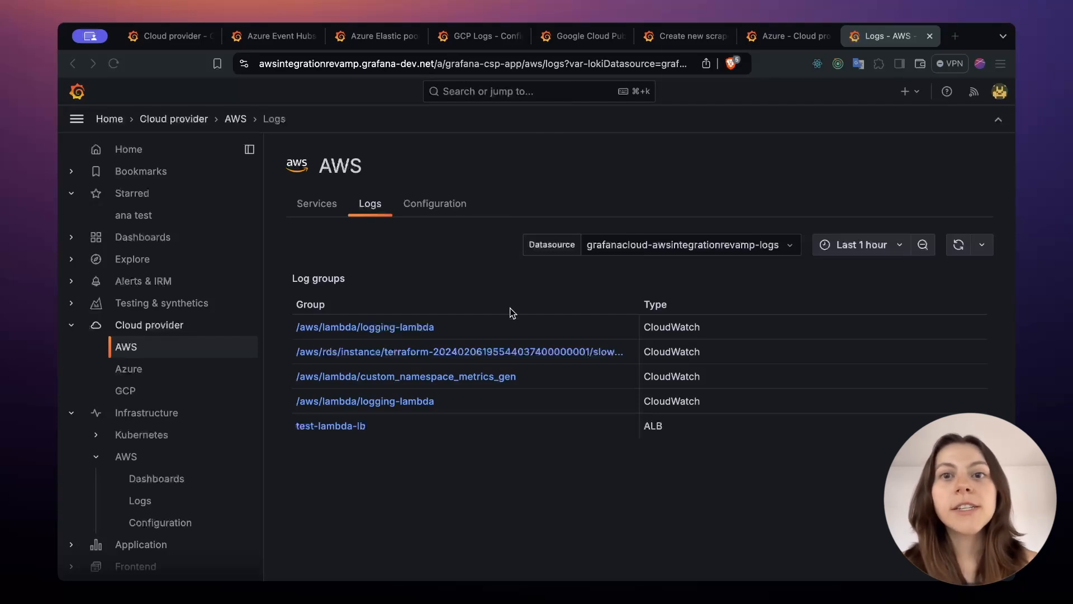
- Open the /aws/rds/instance/.../slowquery log group from the Log groups table
left_click(459, 351)
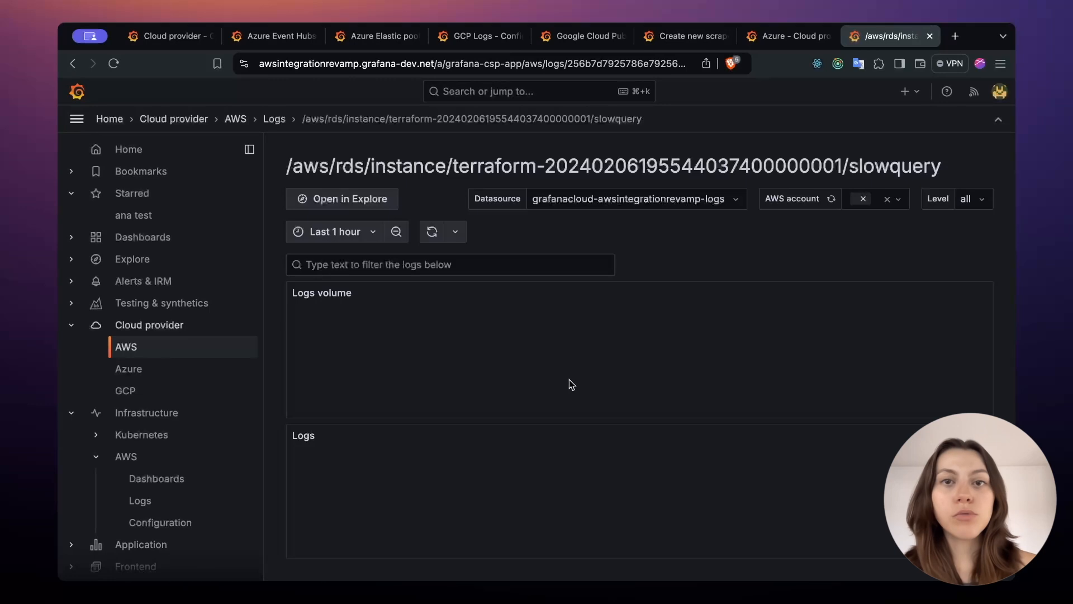